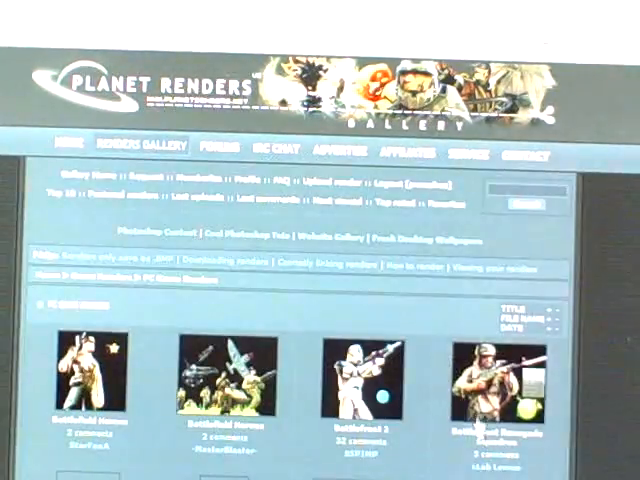
Scroll down the PC Game Renders gallery to reach the Blood Magic - Wolf thumbnail
{"action": "scroll", "scroll_direction": "down", "scroll_amount": 3}
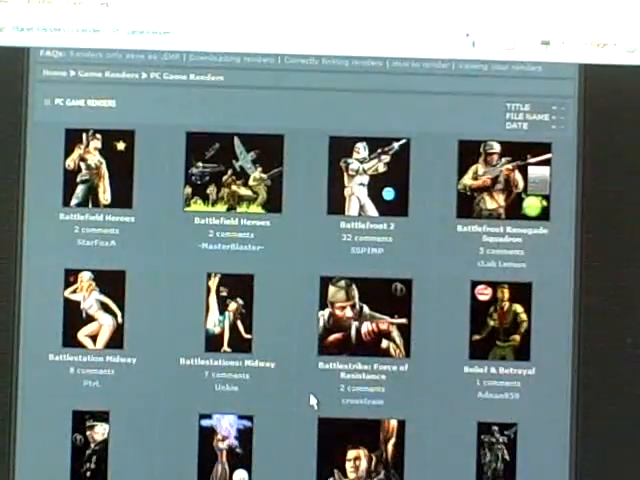
{"action": "scroll", "scroll_direction": "down", "scroll_amount": 3}
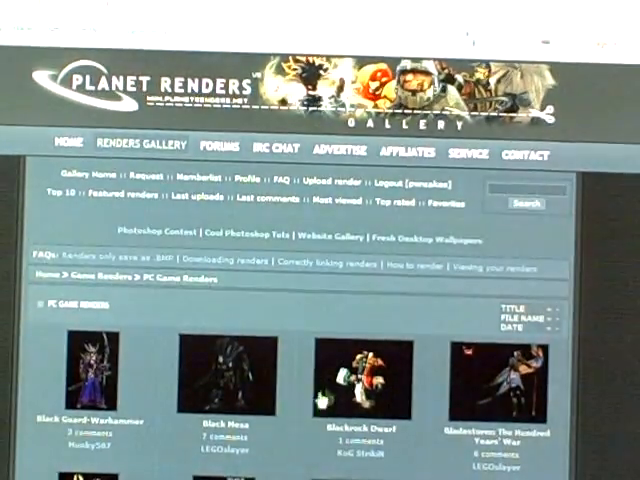
{"action": "scroll", "scroll_direction": "down", "scroll_amount": 3}
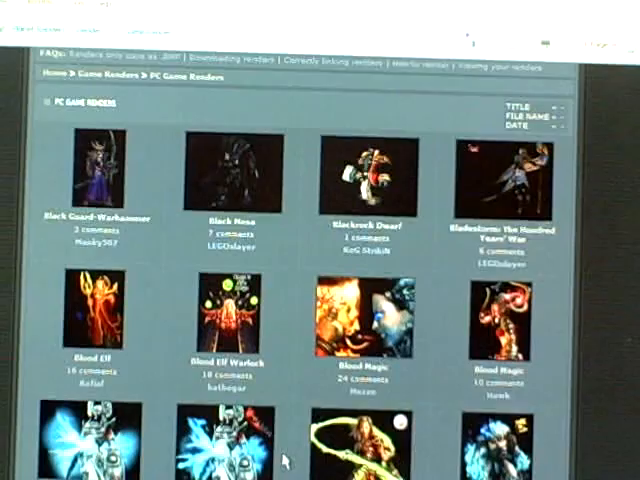
{"action": "scroll", "scroll_direction": "down", "scroll_amount": 3}
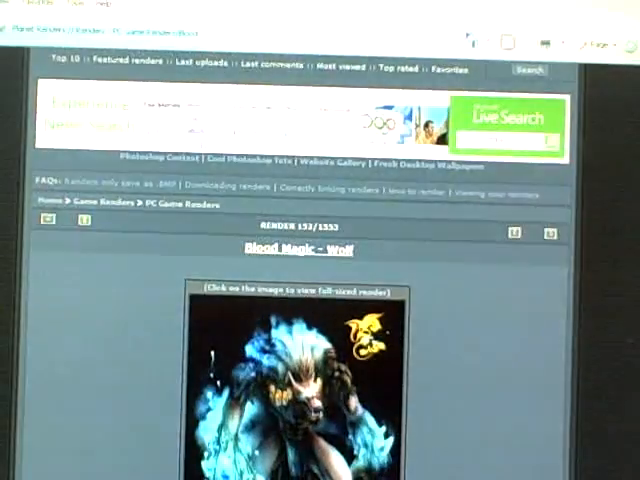
{"action": "scroll", "scroll_direction": "down", "scroll_amount": 3}
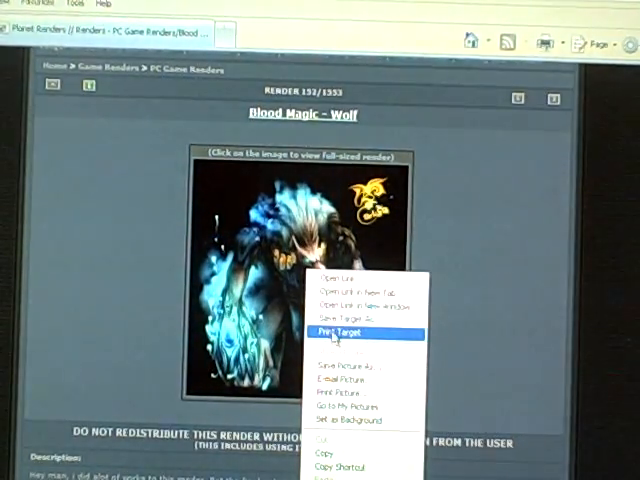
Dismiss the context menu and view the Blood Magic - Wolf render at full size
{"action": "left_click", "coordinate": [344, 324]}
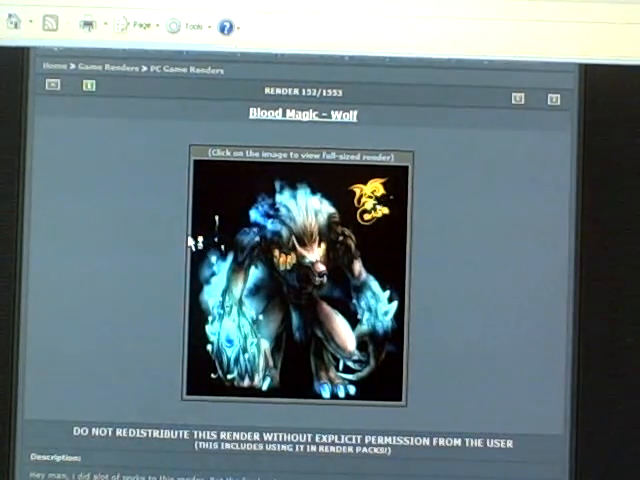
{"action": "left_click", "coordinate": [292, 270]}
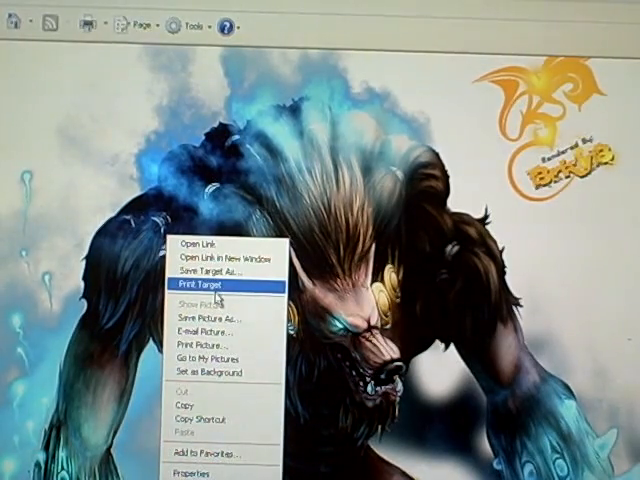
{"action": "left_click", "coordinate": [216, 316]}
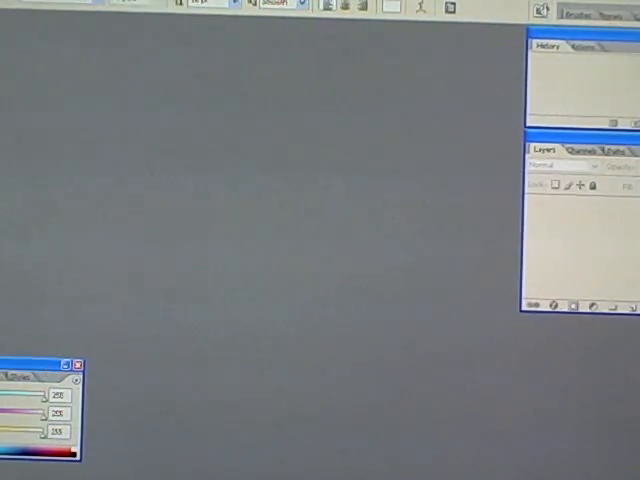
Create a new 500 × 150 px, 72 ppi, white-background document and bring up the file-open browser
{"action": "left_click", "coordinate": [20, 4]}
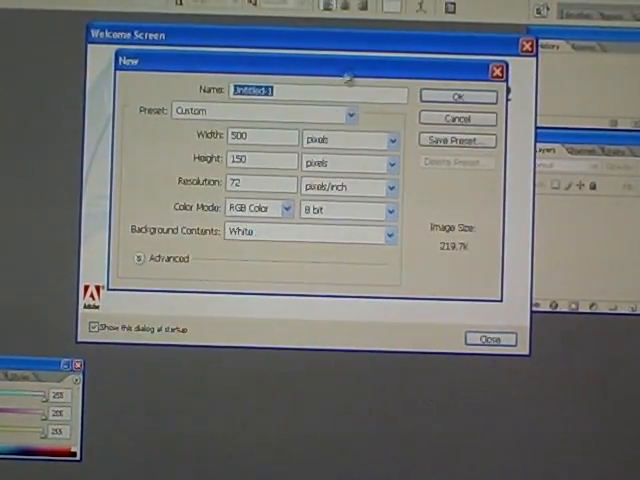
{"action": "left_click", "coordinate": [258, 140]}
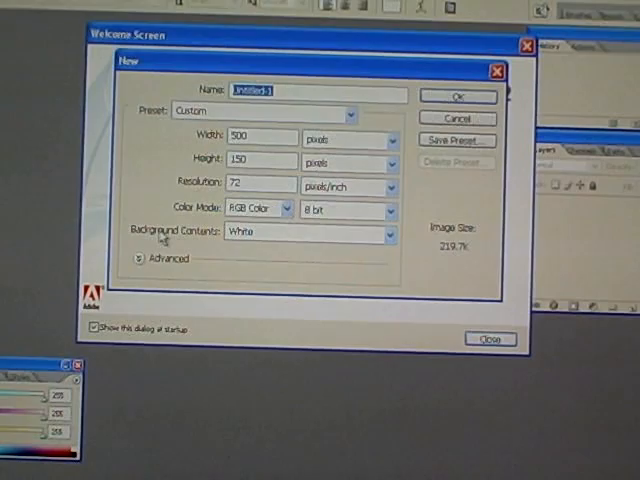
{"action": "left_click", "coordinate": [388, 232]}
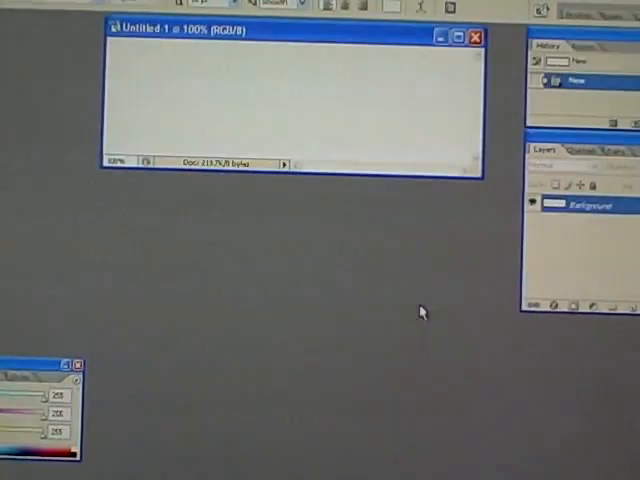
{"action": "left_click_drag", "start_coordinate": [290, 32], "coordinate": [220, 64]}
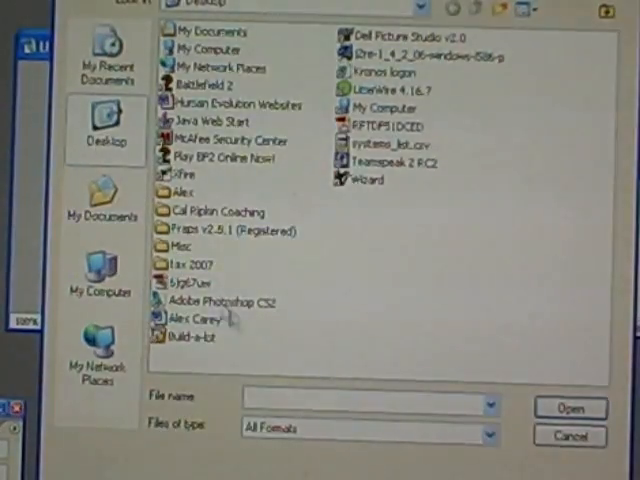
{"action": "left_click", "coordinate": [572, 408]}
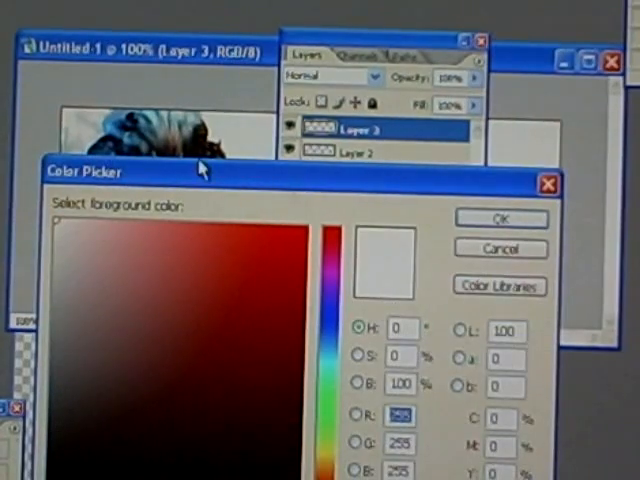
{"action": "mouse_move", "coordinate": [156, 104]}
{"action": "type", "text": "156"}
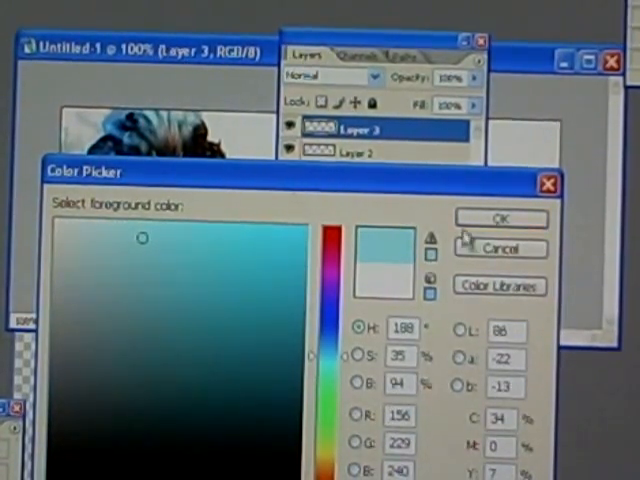
Confirm pale blue R156 G229 B239 as the foreground colour in the Color Picker
{"action": "left_click", "coordinate": [500, 218]}
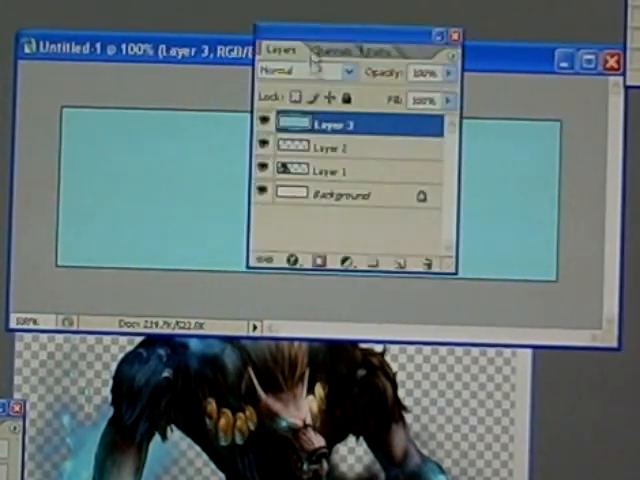
Fill Layer 3 with the light cyan foreground colour using the Paint Bucket
{"action": "left_click", "coordinate": [336, 148]}
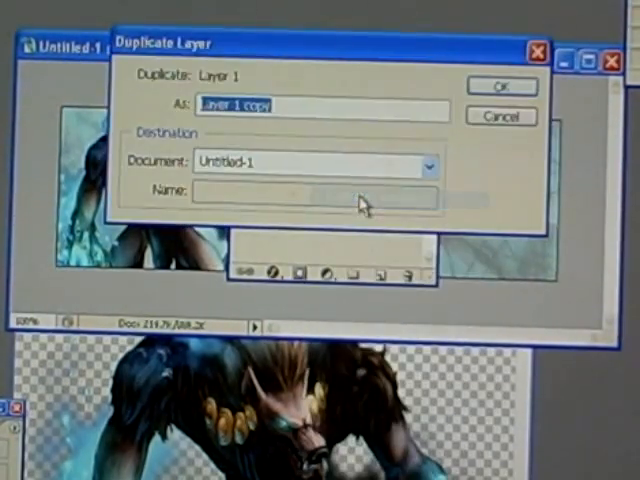
Confirm duplicating Layer 1 as 'Layer 1 copy' with the wolf render
{"action": "left_click", "coordinate": [500, 86]}
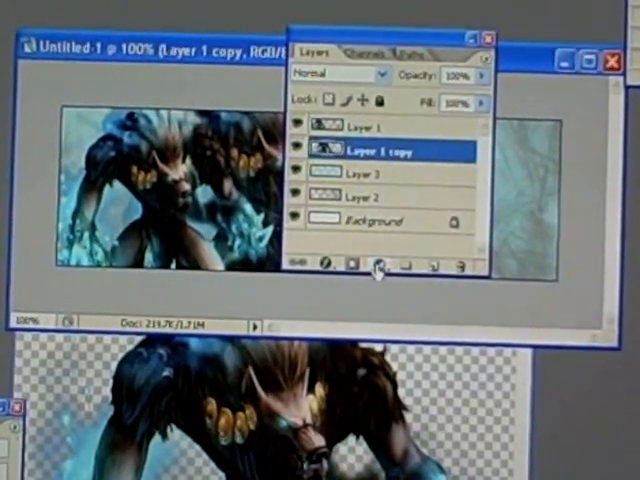
Add a Gradient fill layer set to Linear at 90° over the wolf renders
{"action": "left_click", "coordinate": [378, 266]}
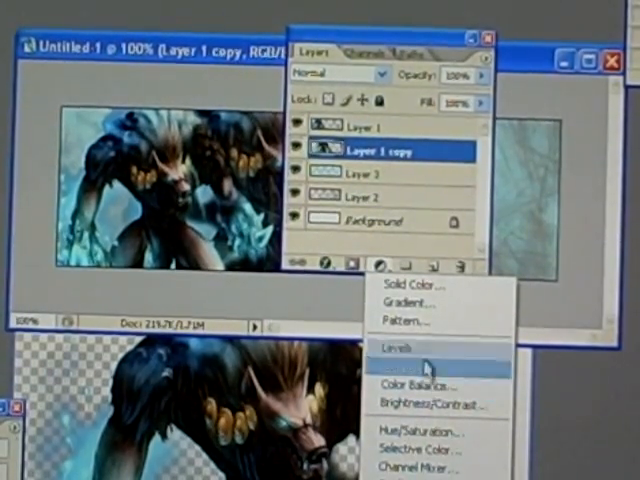
{"action": "mouse_move", "coordinate": [420, 304]}
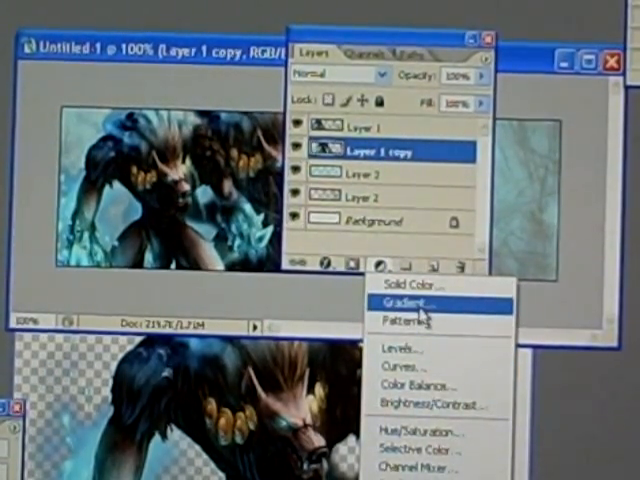
{"action": "left_click", "coordinate": [400, 302]}
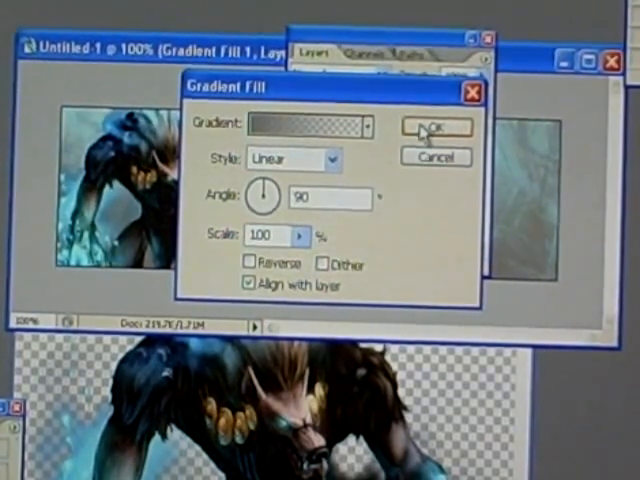
{"action": "left_click", "coordinate": [434, 128]}
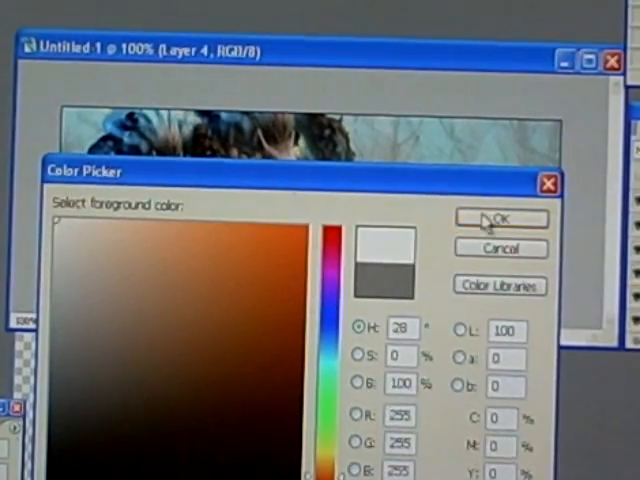
Confirm white as the foreground colour for the Pwncakes text
{"action": "left_click", "coordinate": [500, 218]}
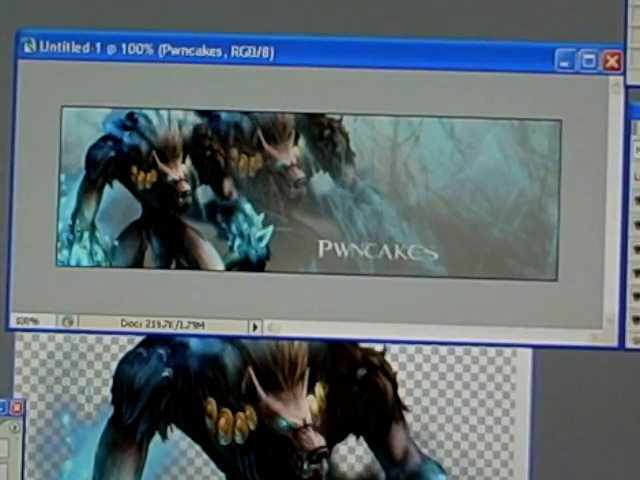
{"action": "mouse_move", "coordinate": [428, 52]}
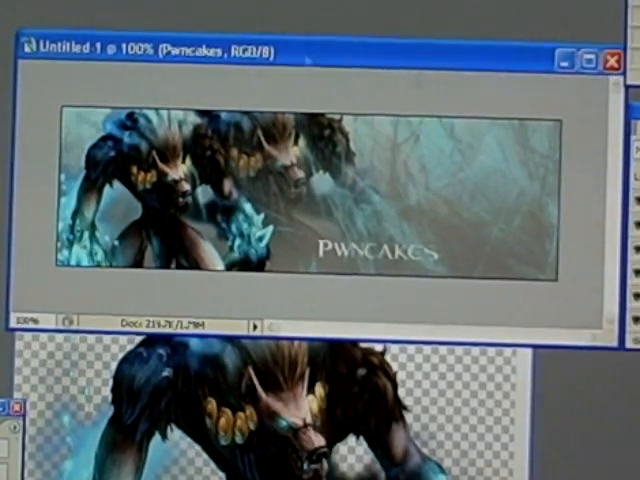
Save the banner as a maximum-quality JPEG named sig
{"action": "left_click", "coordinate": [30, 20]}
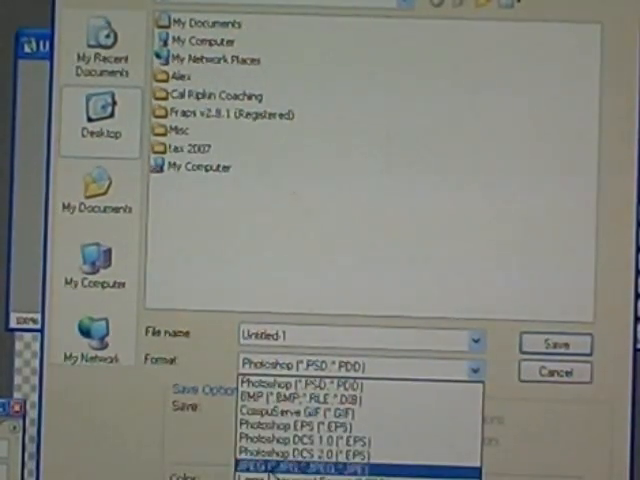
{"action": "left_click", "coordinate": [310, 468]}
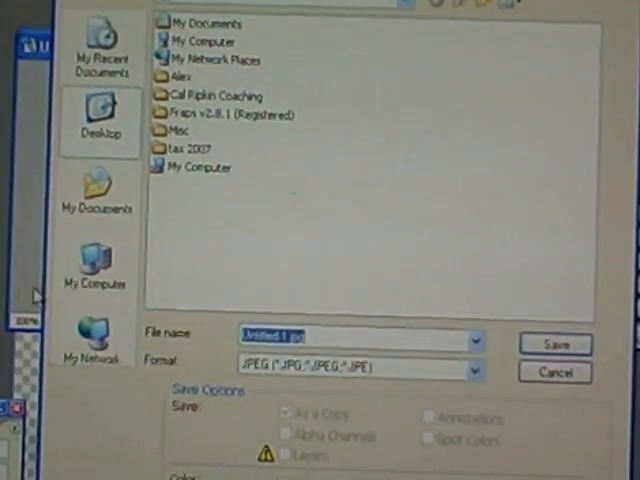
{"action": "type", "text": "sig"}
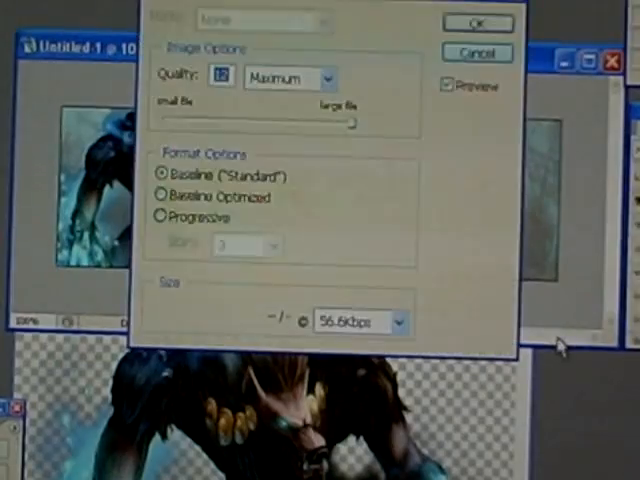
{"action": "left_click", "coordinate": [476, 22]}
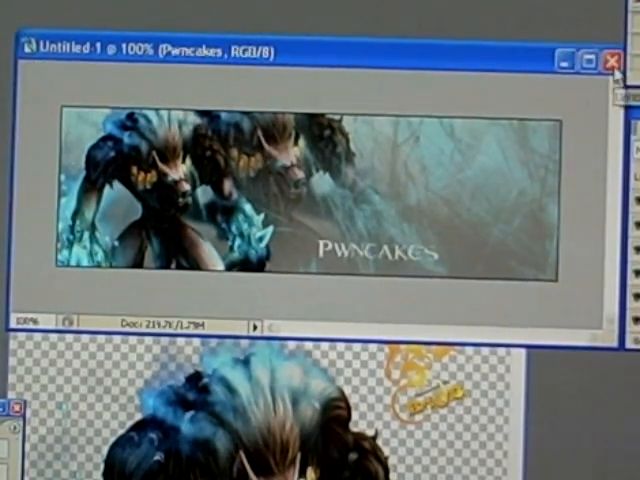
{"action": "mouse_move", "coordinate": [608, 60]}
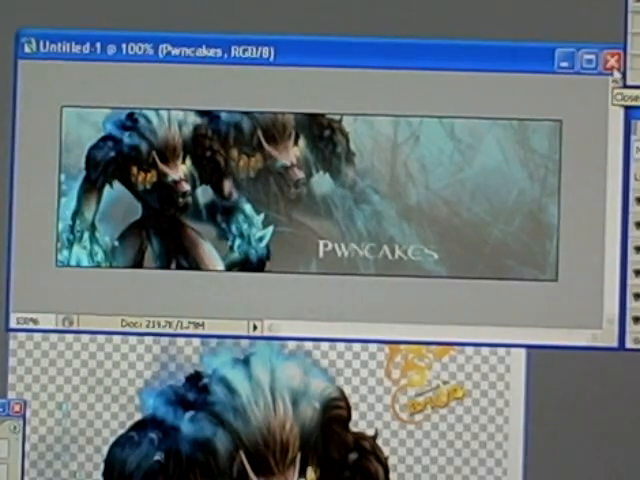